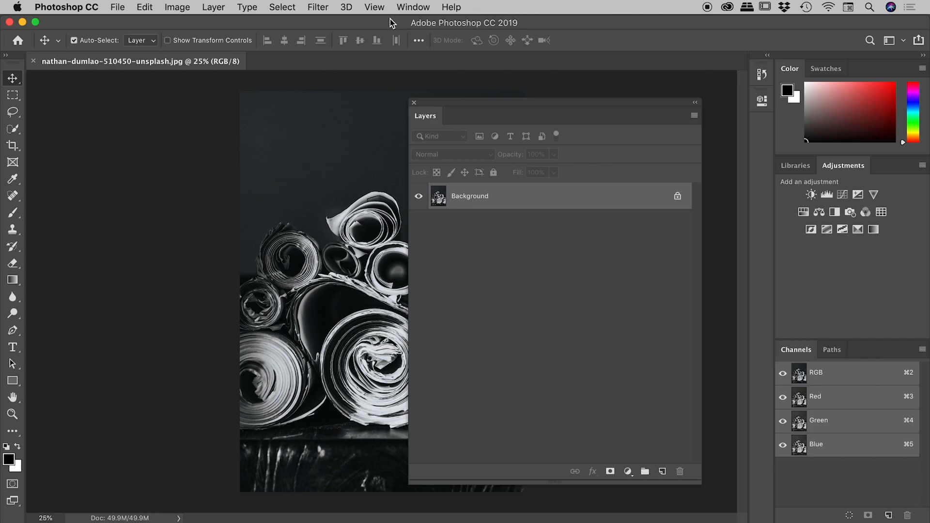
mouse_move(486, 35)
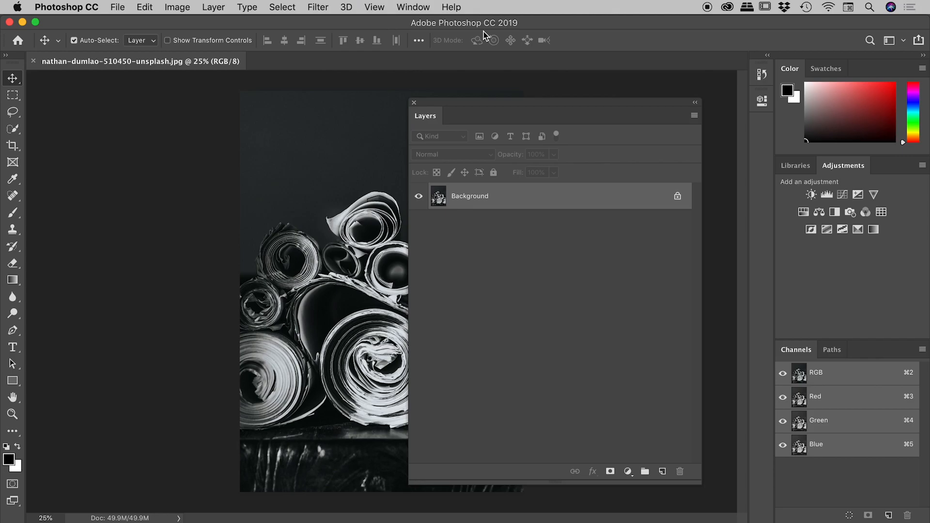
mouse_move(556, 254)
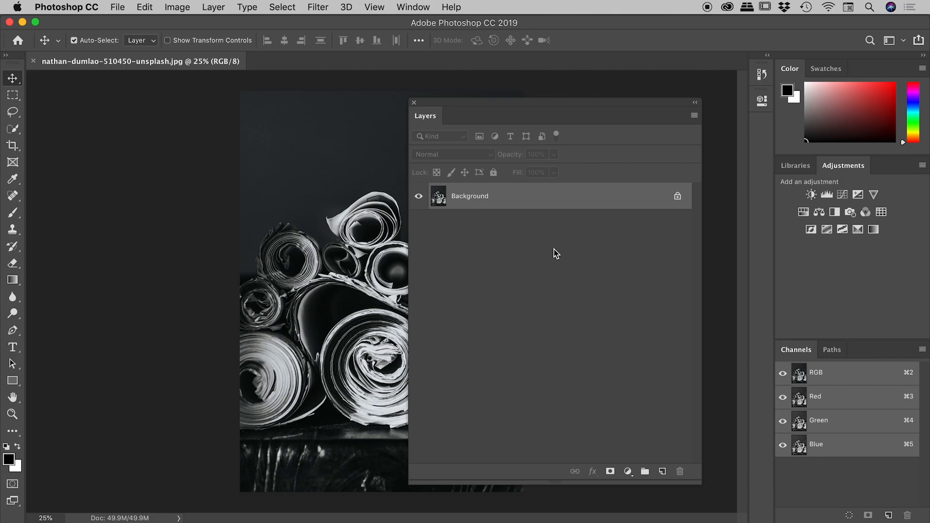
mouse_move(326, 206)
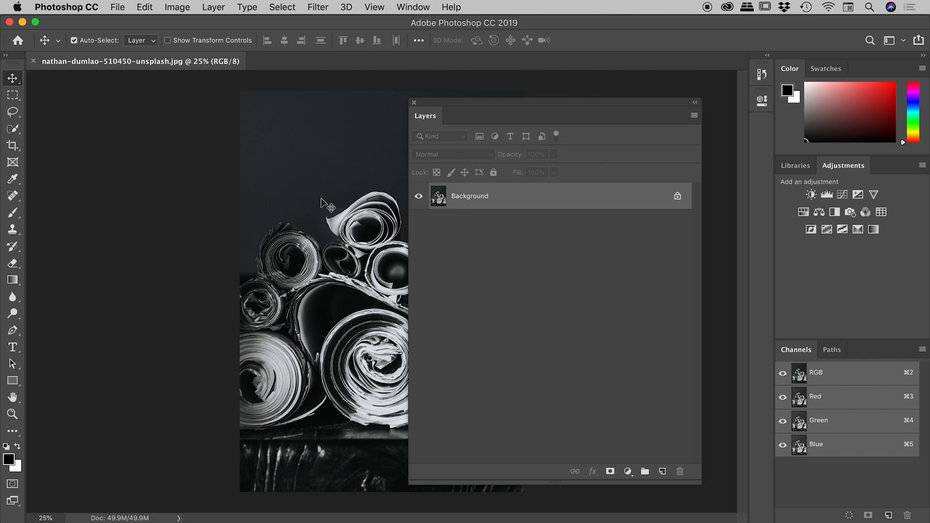
mouse_move(216, 218)
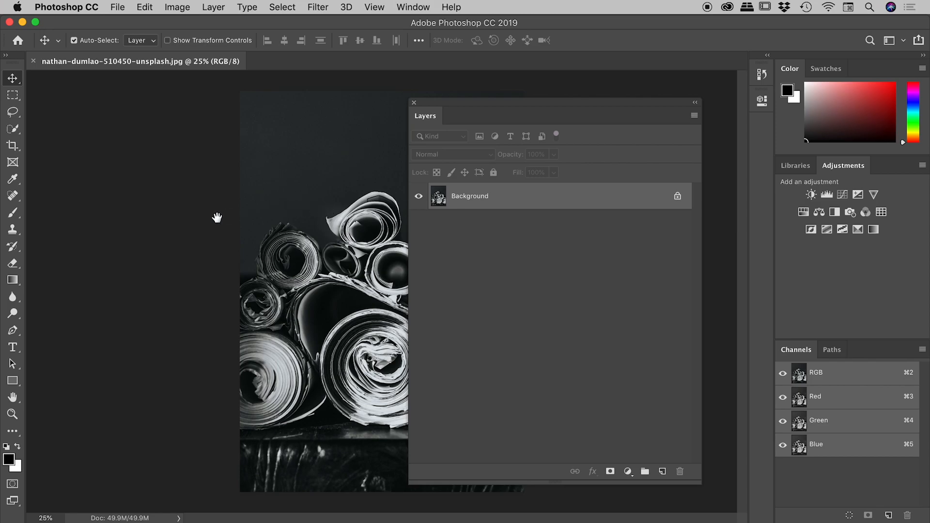
mouse_move(222, 220)
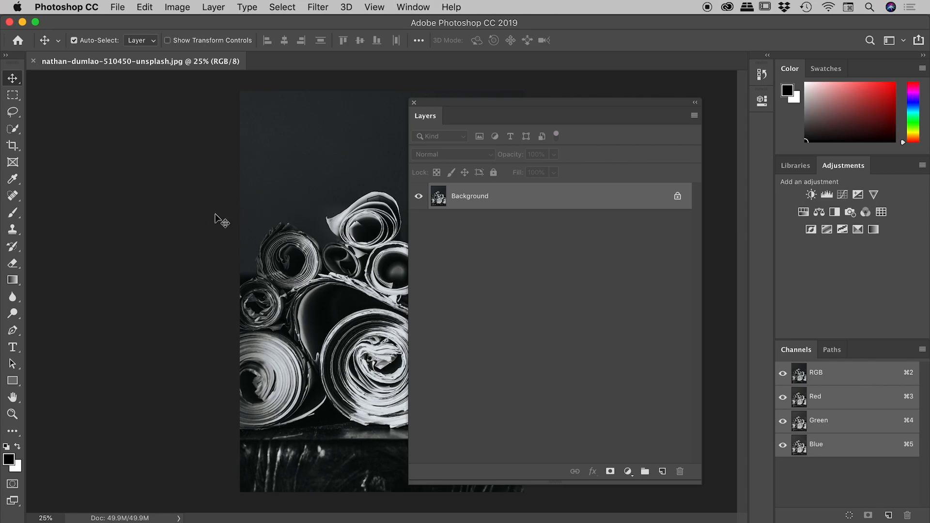
mouse_move(262, 215)
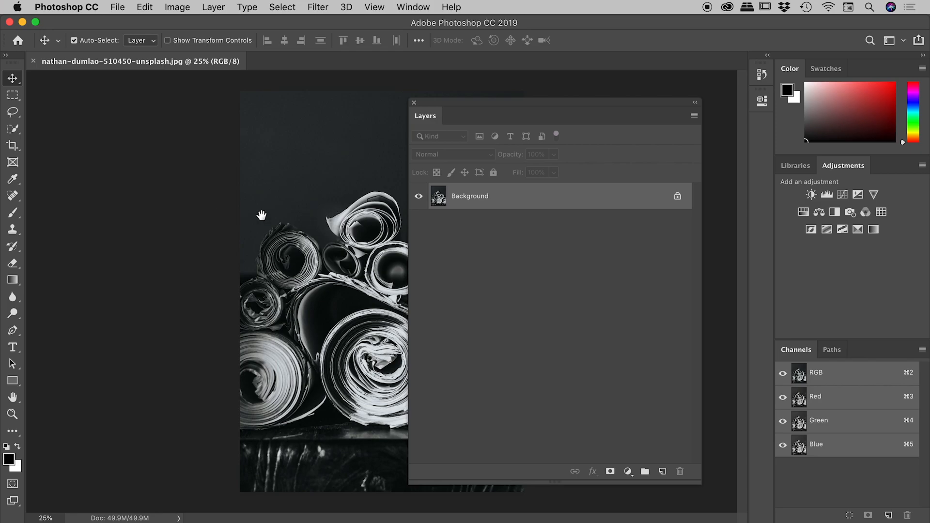
mouse_move(198, 231)
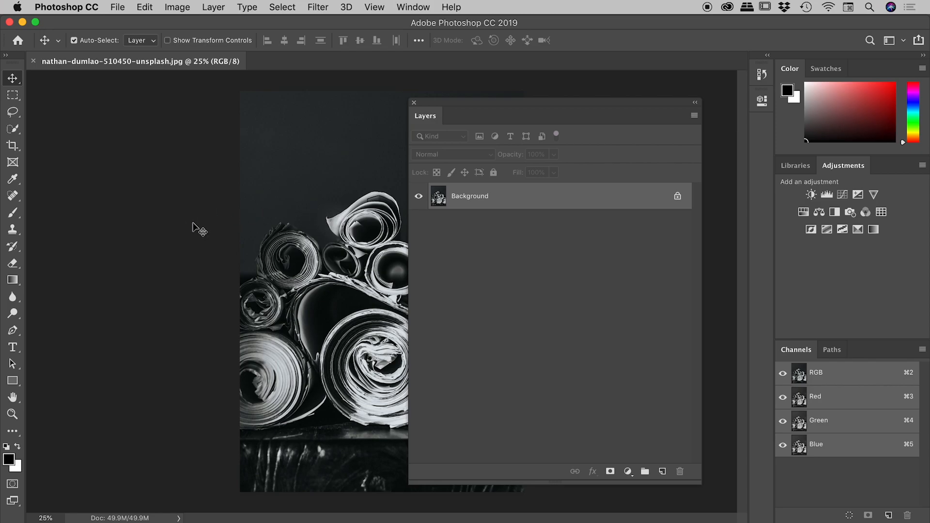
mouse_move(111, 115)
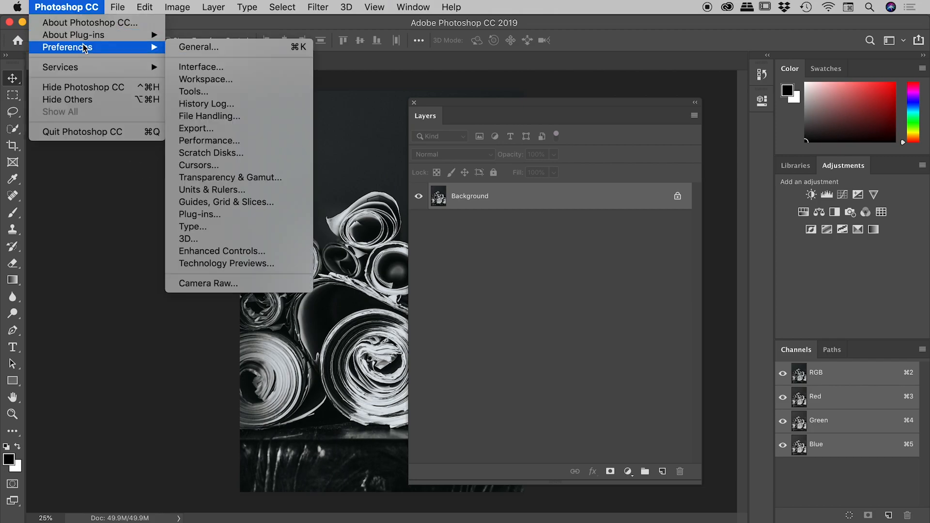
mouse_move(226, 91)
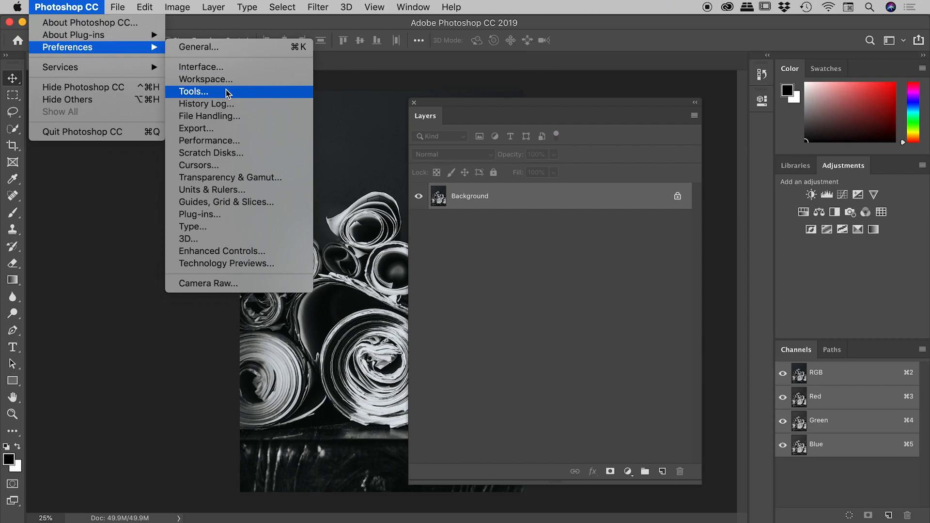
- Enable Overscroll in the Tools preferences and confirm with OK
left_click(193, 91)
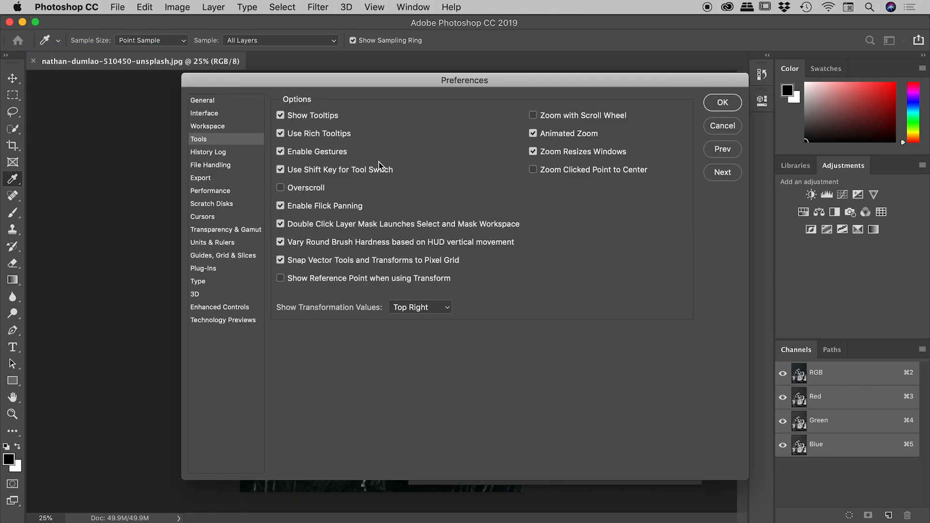
mouse_move(321, 195)
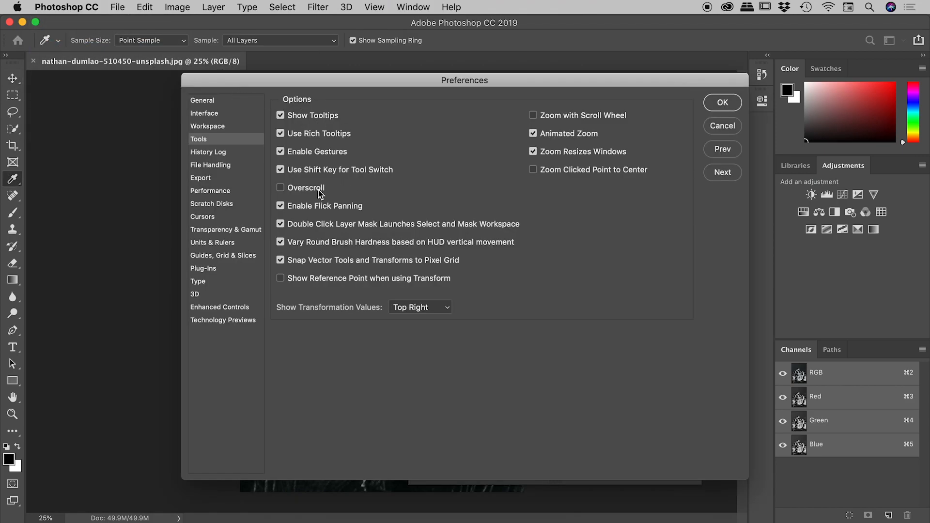
mouse_move(319, 192)
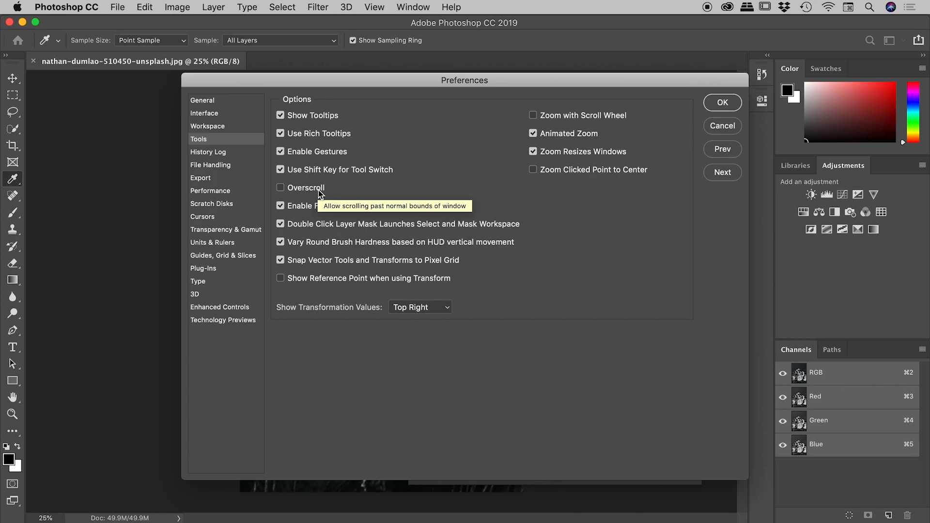
left_click(279, 186)
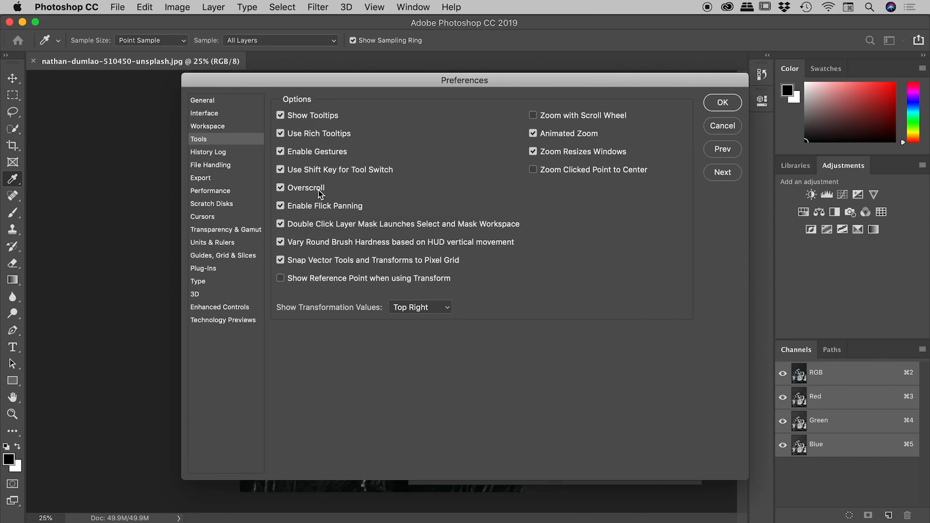
left_click(722, 102)
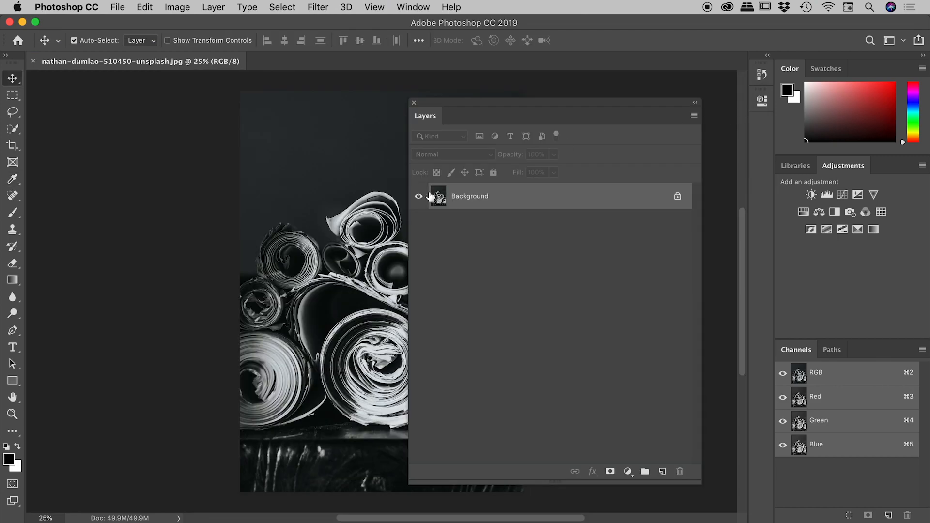